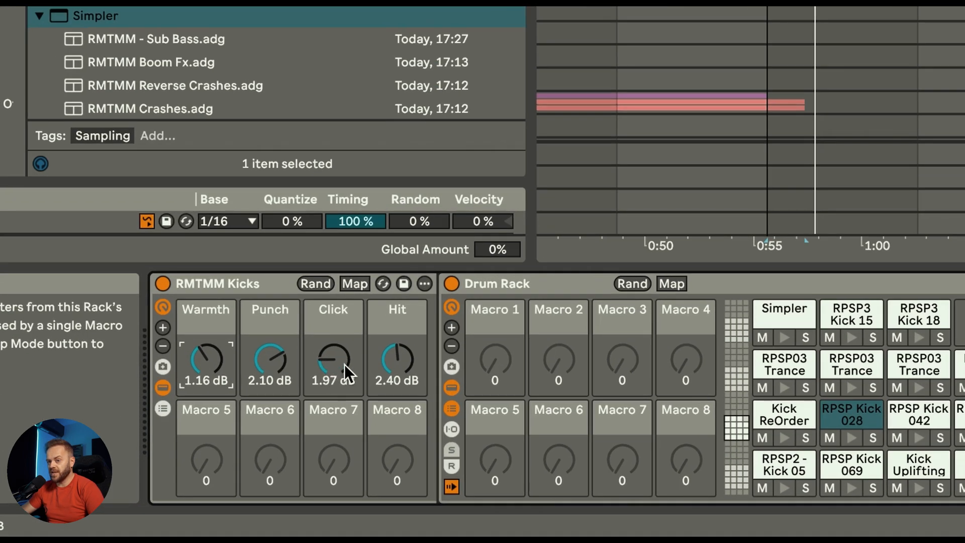
mouse_move(397, 369)
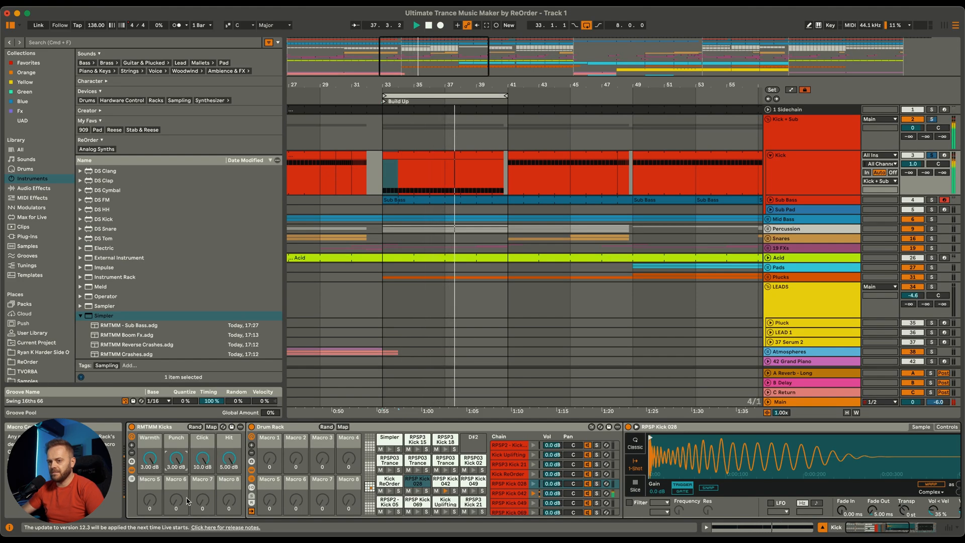
Undo the last change, then randomize the Kicks rack's Warmth, Punch, Click and Hit macros
key(cmd+z)
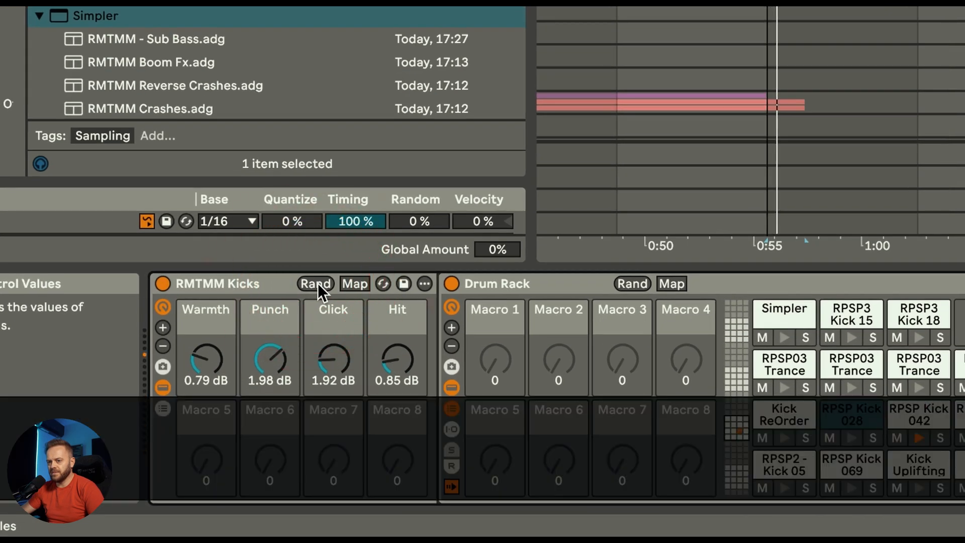
click(315, 284)
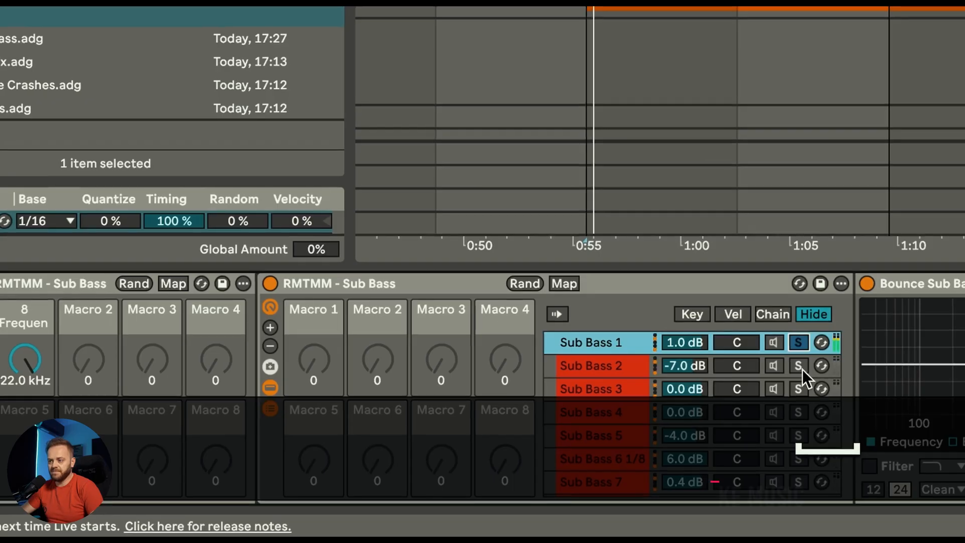
Solo the Sub Bass 3 chain so only that sub bass layer plays
click(590, 366)
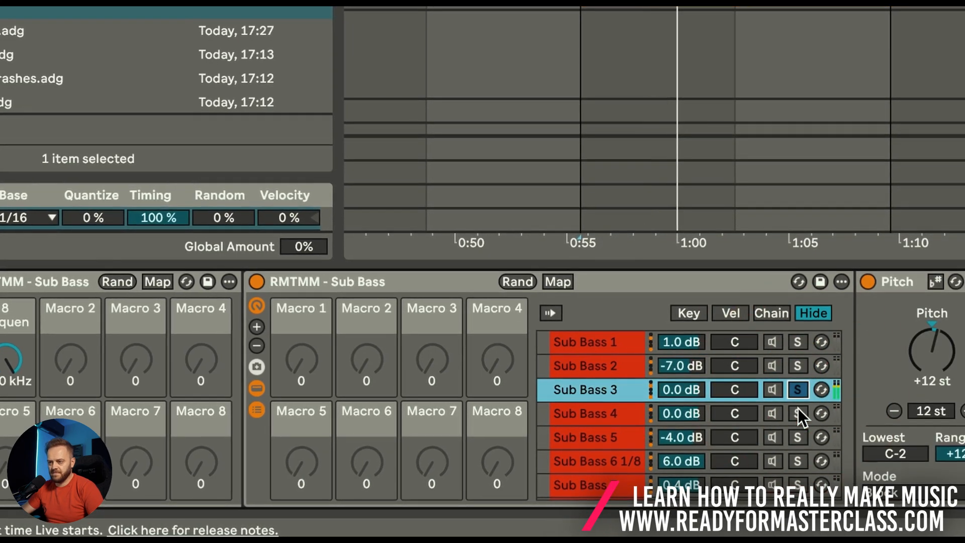
scroll(down, 3)
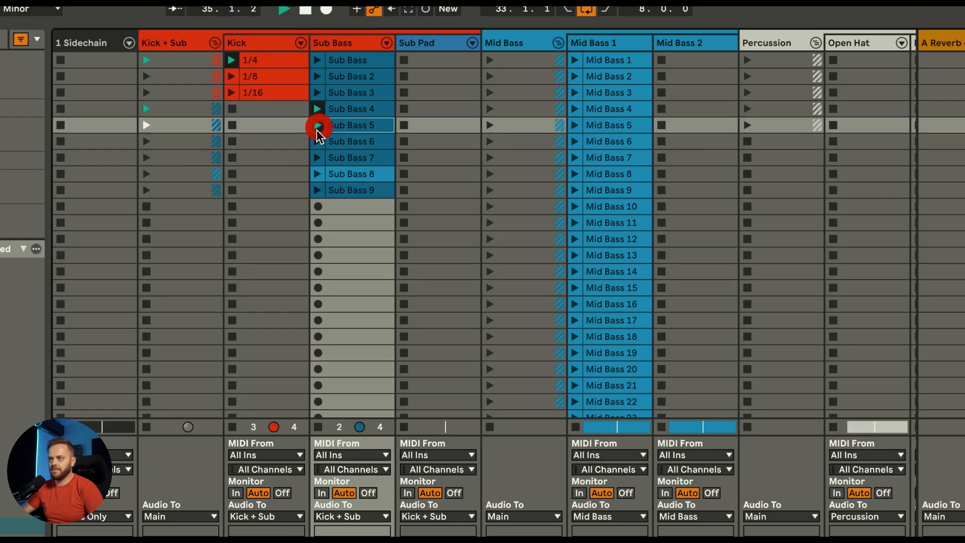
Launch the Sub Bass 5 and Sub Bass 6 clips to audition the sub bass options
click(318, 124)
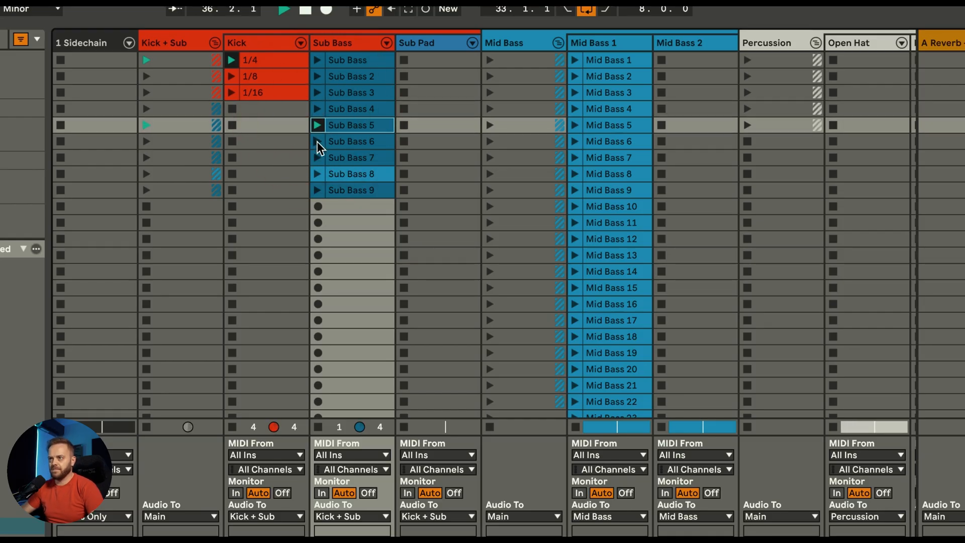
click(317, 140)
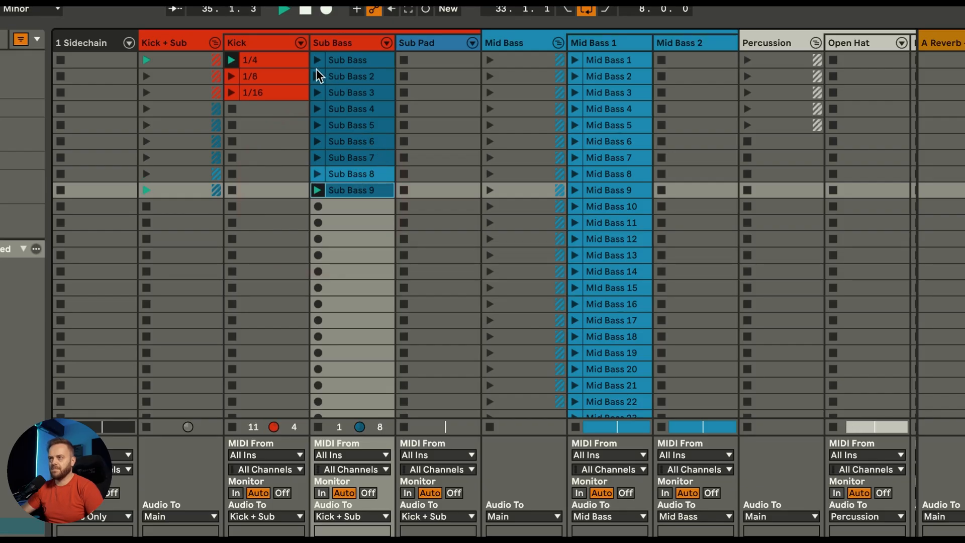
scroll(right, 3)
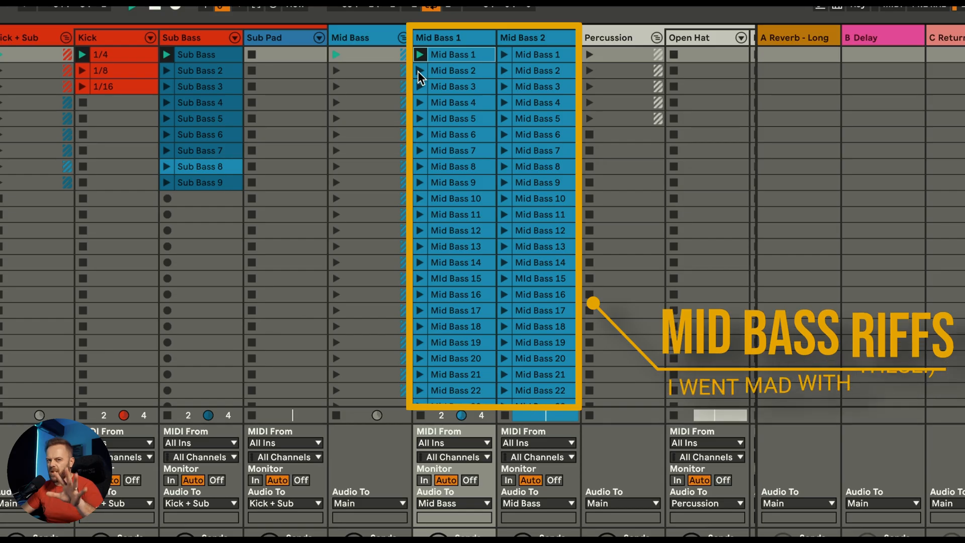
Launch the Mid Bass 2 and Mid Bass 5 riffs on the Mid Bass 1 track
click(420, 86)
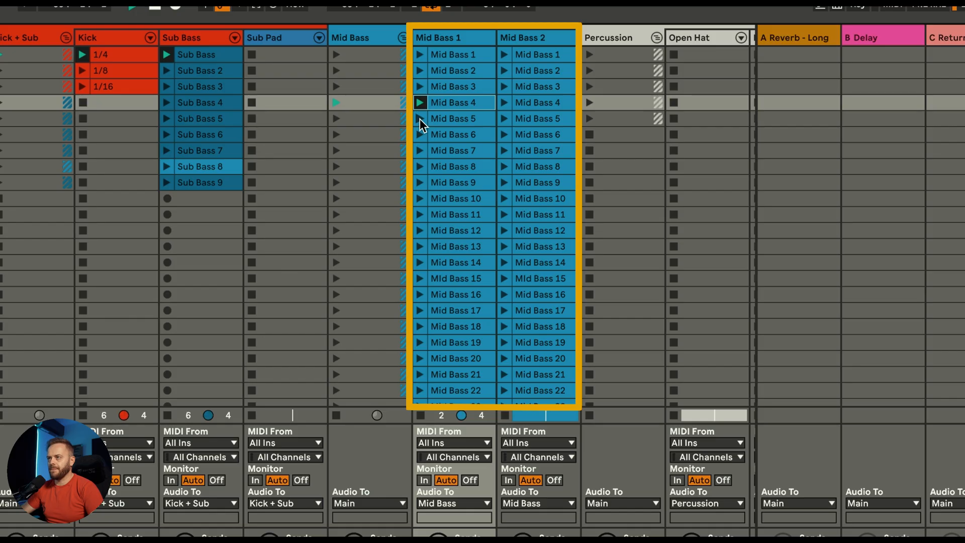
click(442, 134)
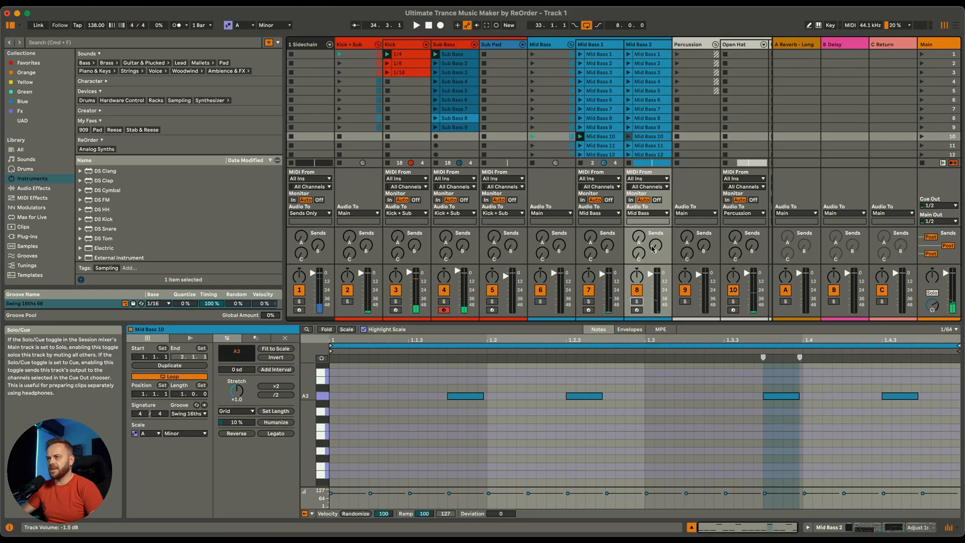
Launch several Mid Bass 2 track riffs in turn, ending on a later riff further down
click(627, 54)
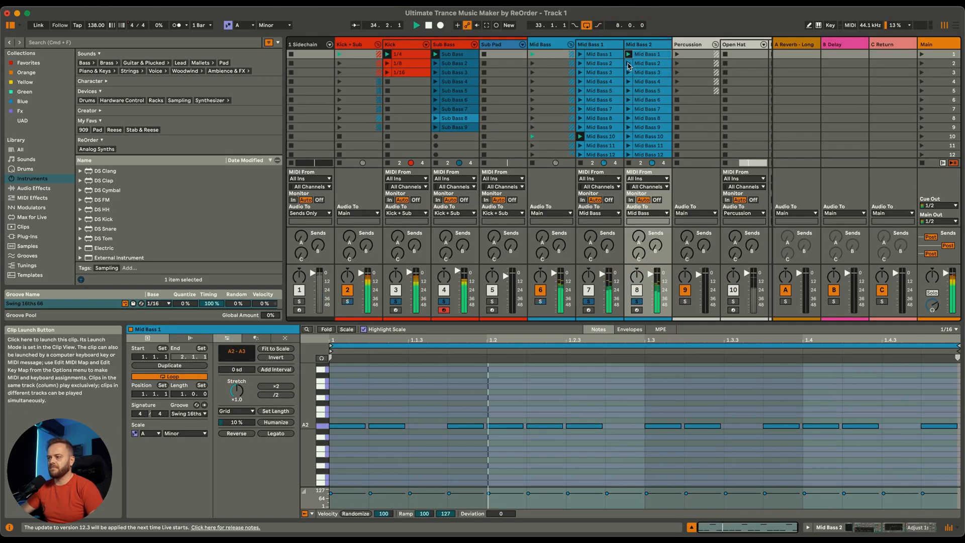
click(648, 63)
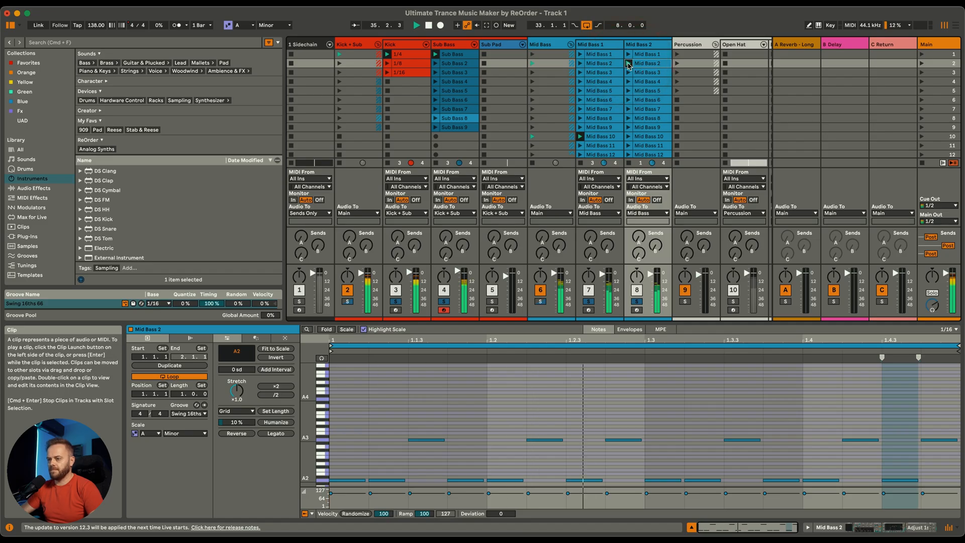
click(646, 73)
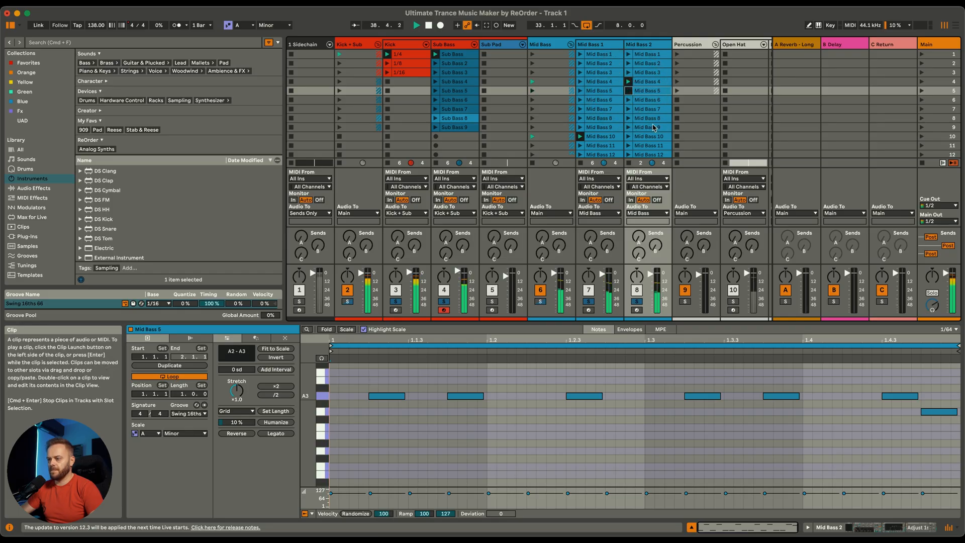
click(627, 150)
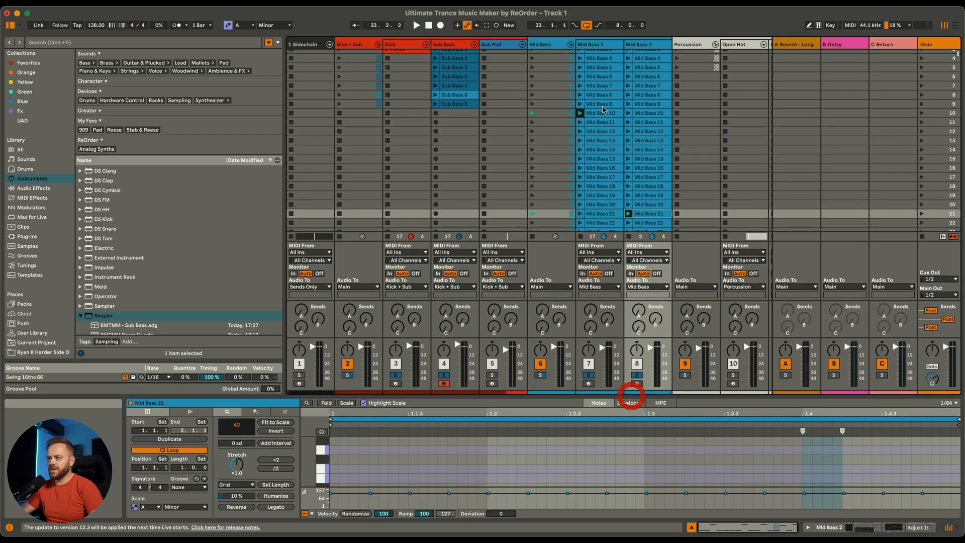
Select the Mid Bass 10 clip and bring up the clip colour options
click(601, 112)
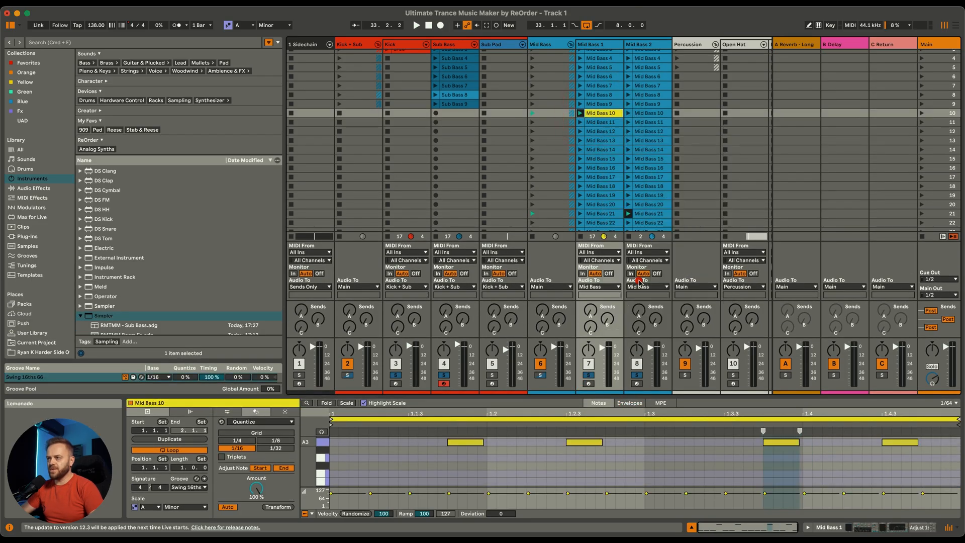
click(454, 117)
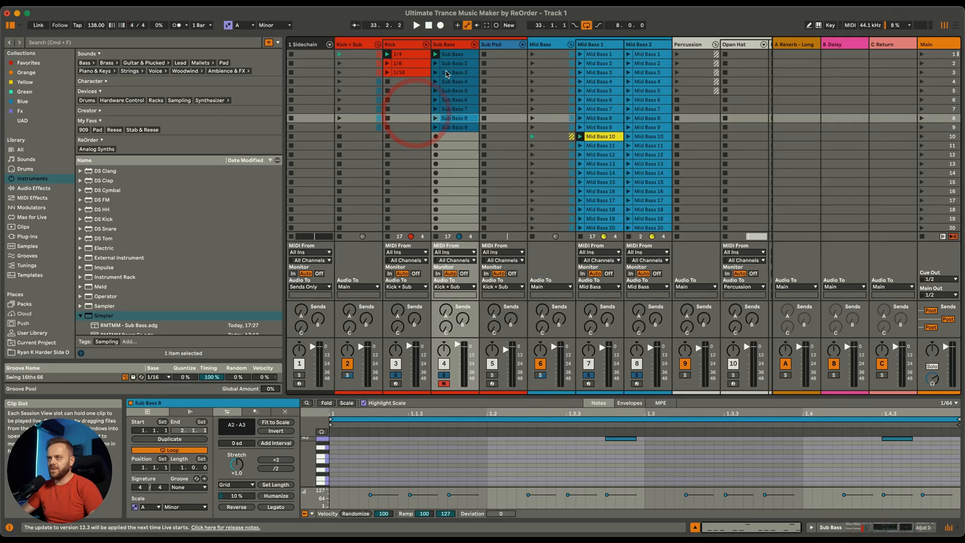
right_click(454, 54)
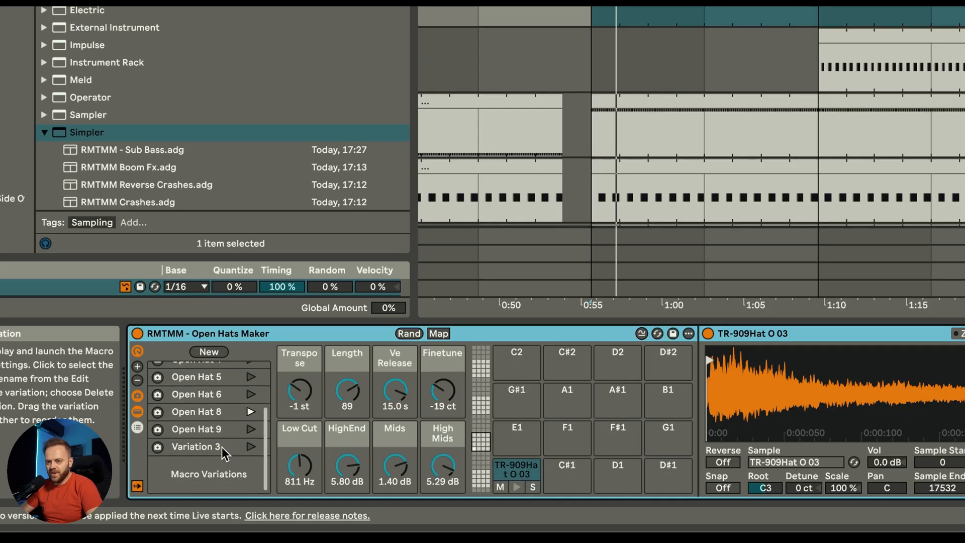
Recall the Variation 3 macro settings in the Open Hats Maker's variation list
scroll(up, 3)
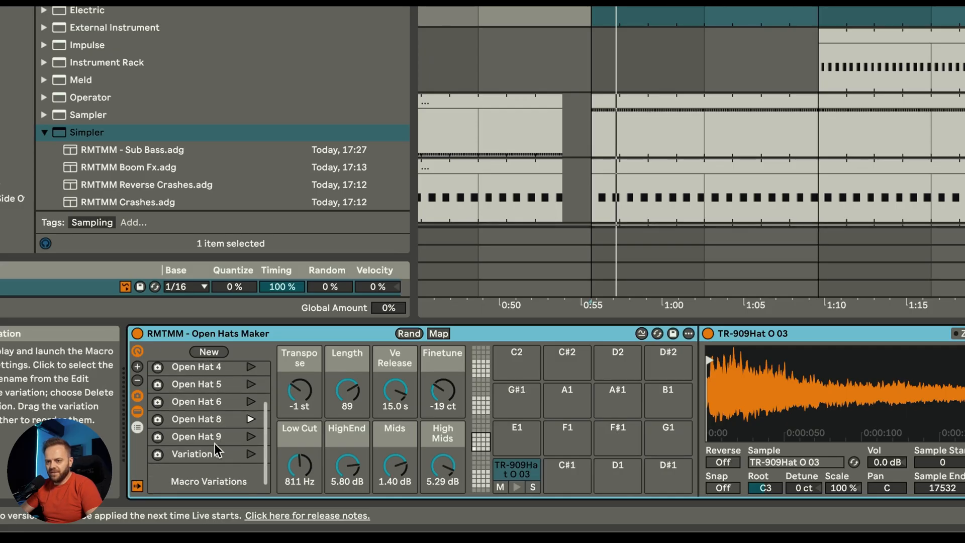
scroll(up, 3)
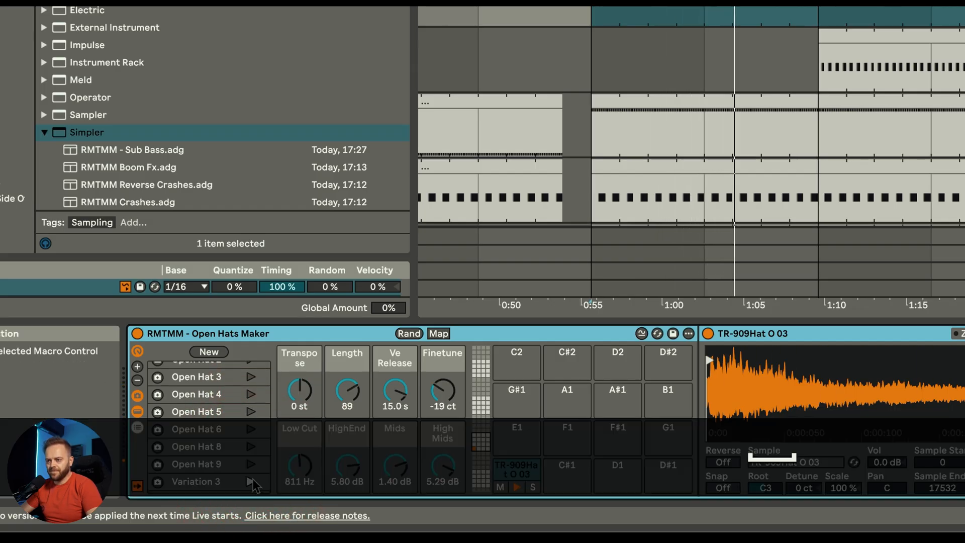
click(408, 332)
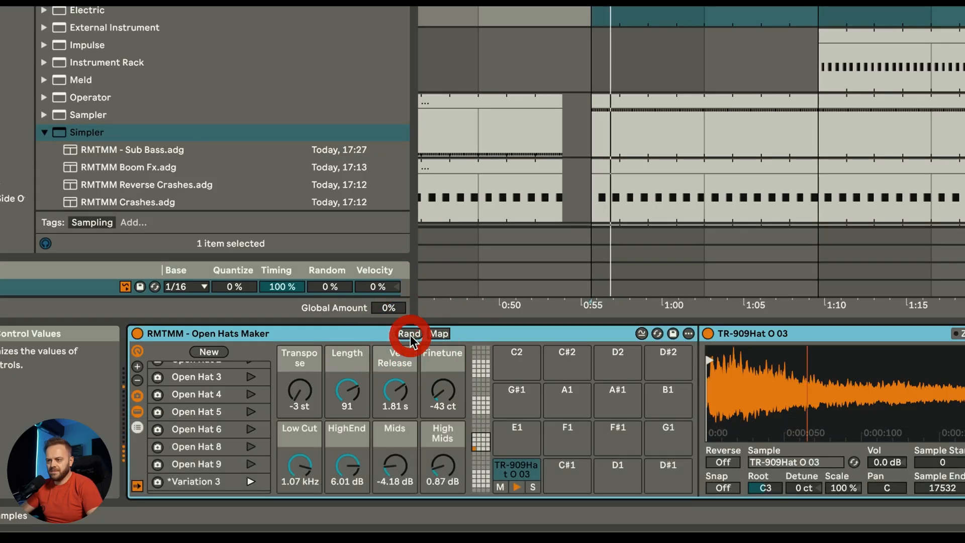
Randomize the Open Hats Maker macros four times for a new open hat sound
click(408, 332)
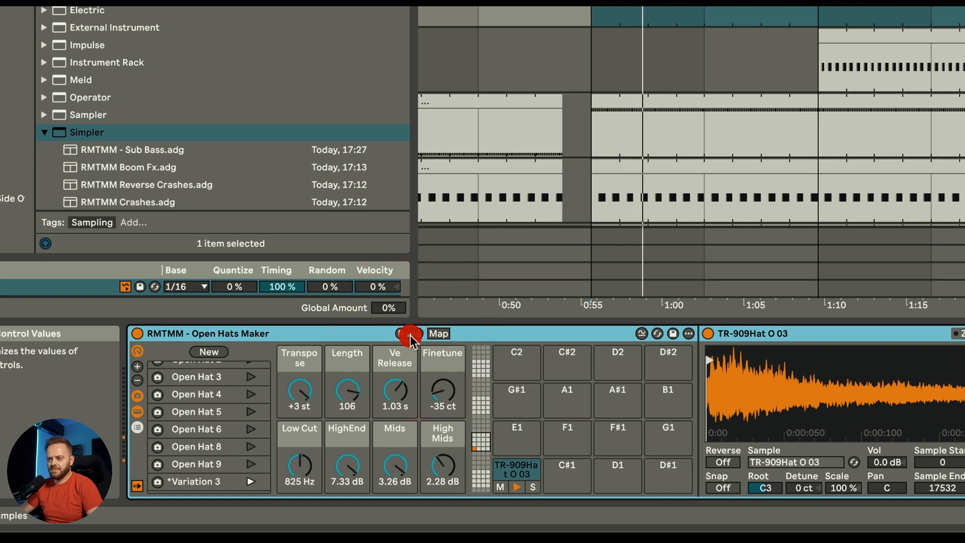
click(409, 334)
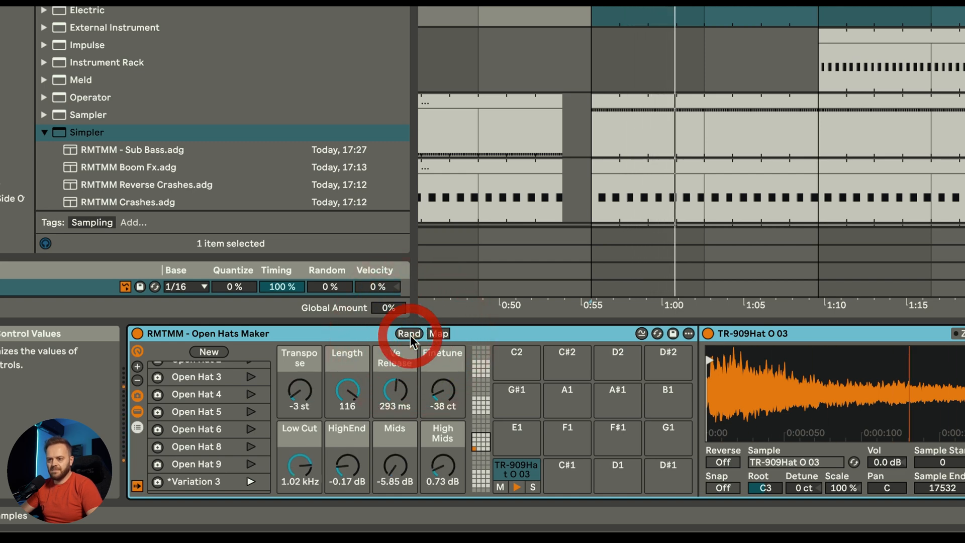
click(408, 334)
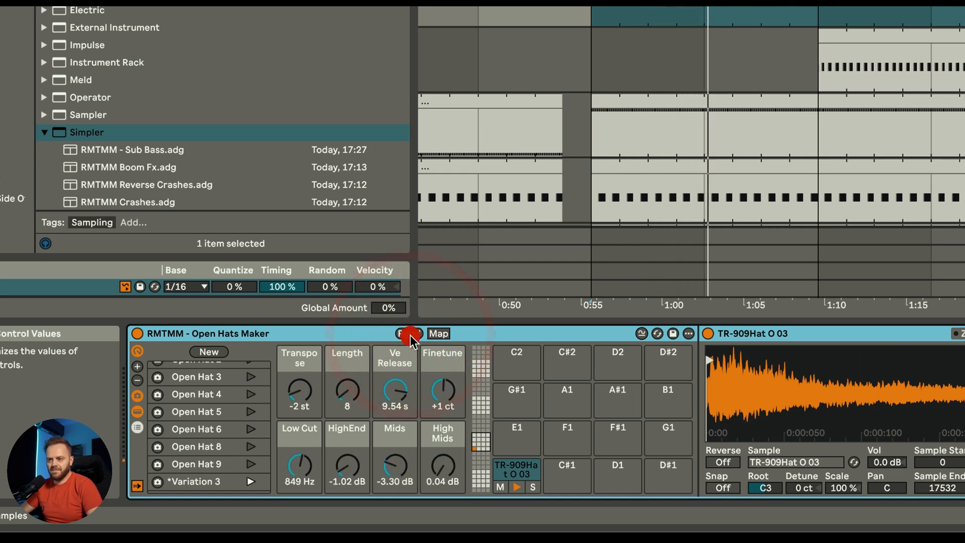
click(408, 333)
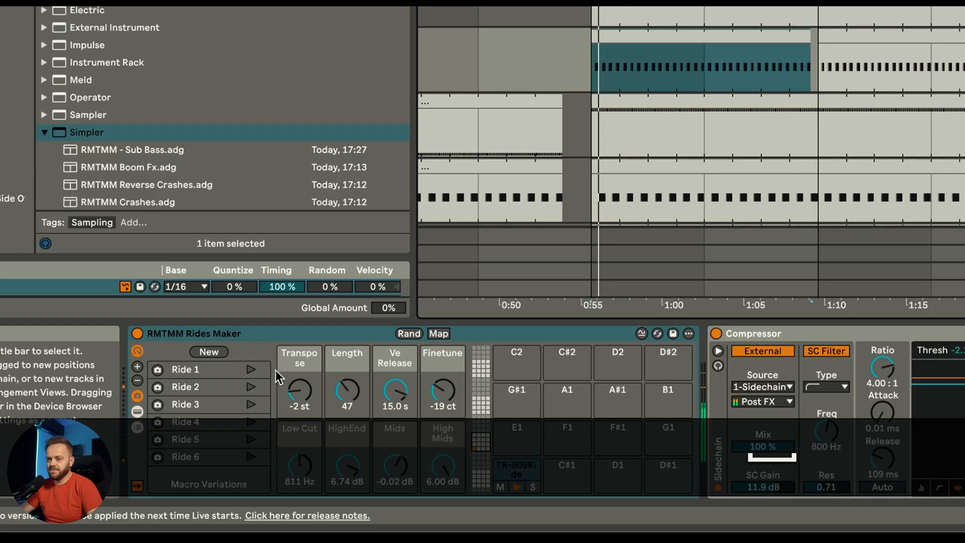
Recall the Ride 1, another stored ride, and Ride 6 variations in the Rides Maker
click(249, 369)
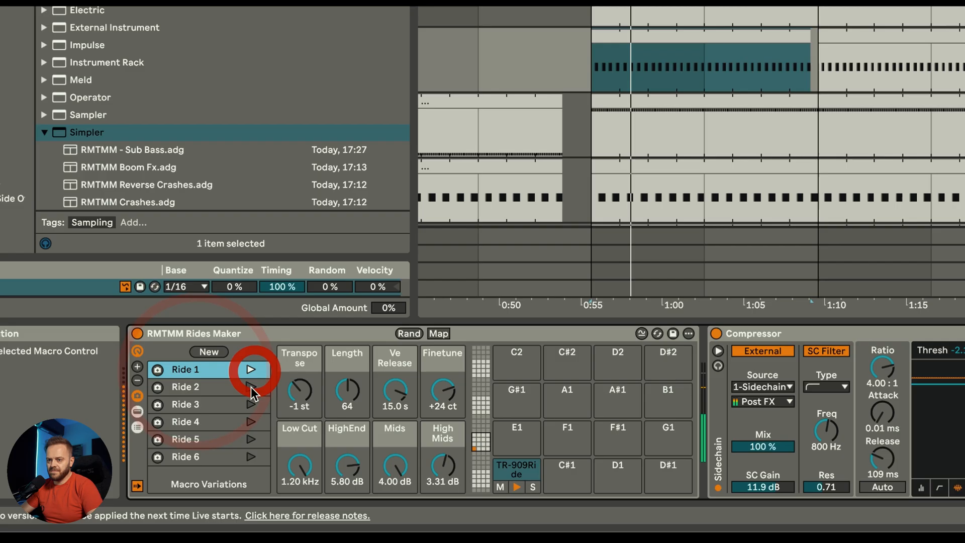
click(250, 404)
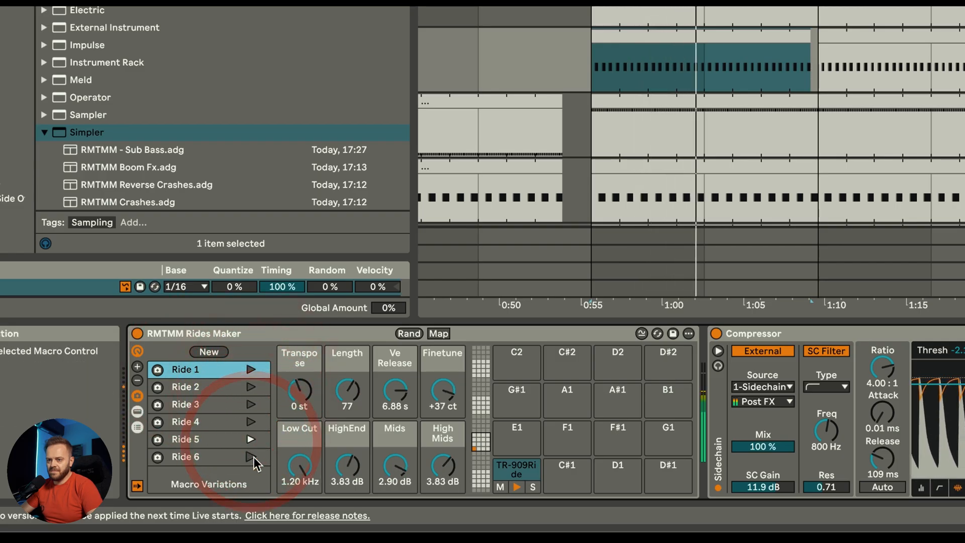
click(407, 333)
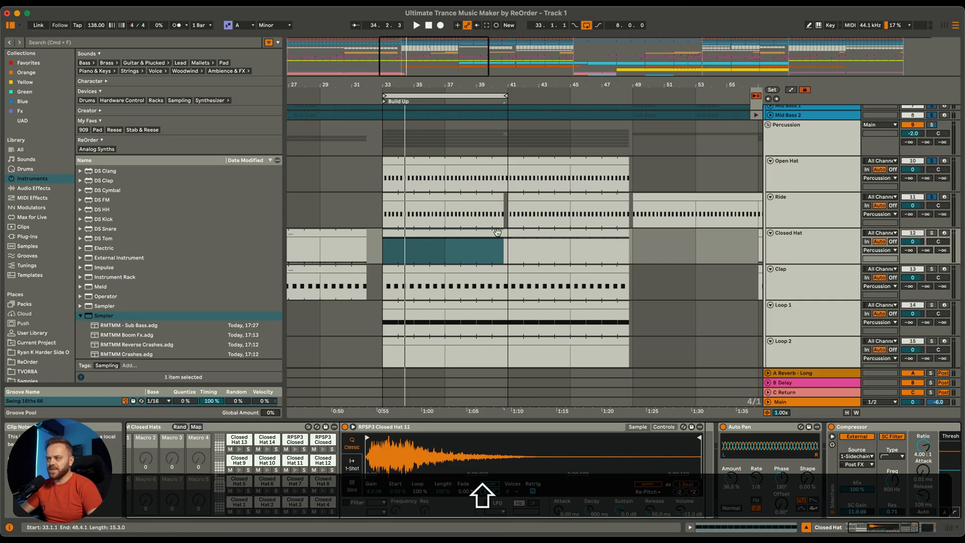
Select all Closed Hat clip notes and shift them to the next sample down
click(931, 232)
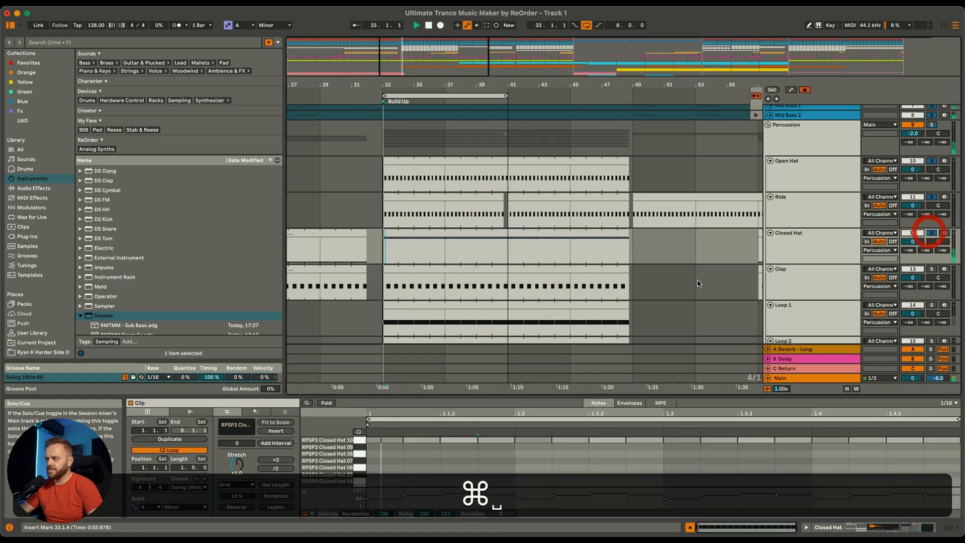
key(cmd+a)
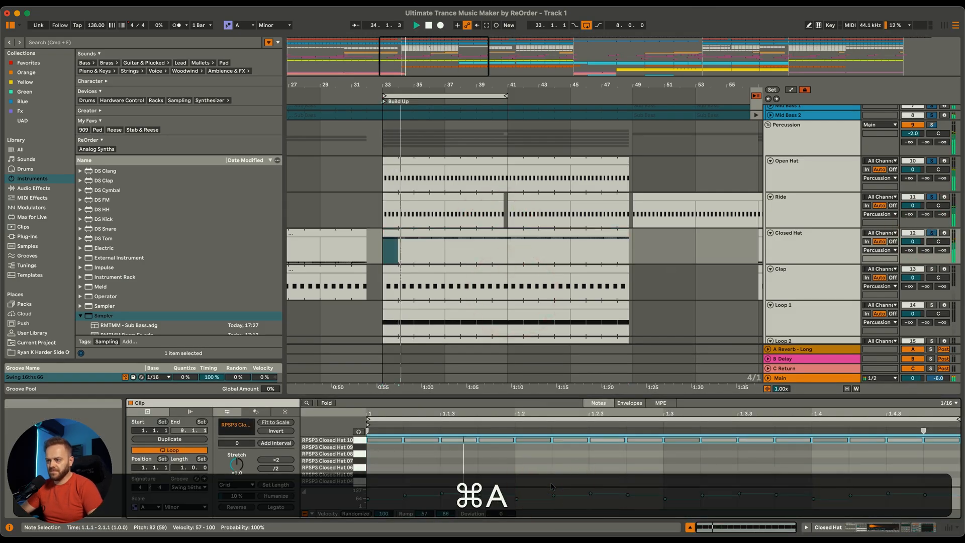
key(cmd+a)
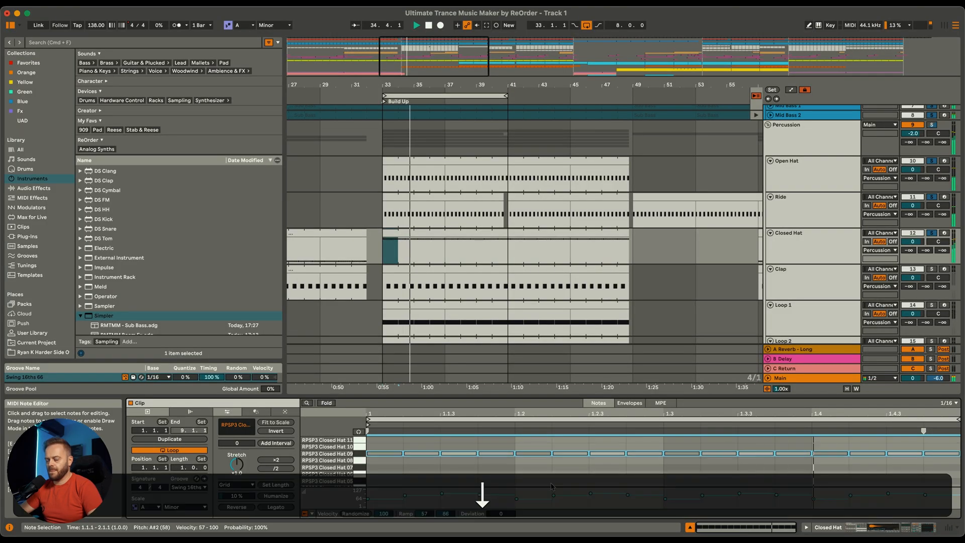
click(782, 269)
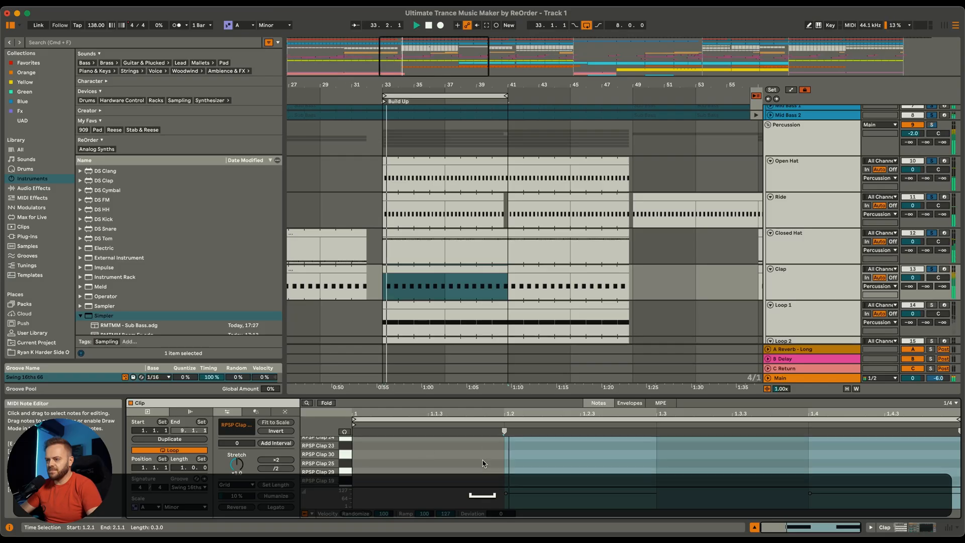
Select all the clap notes and shift them so they trigger the Clap 09 sample
key(cmd+a)
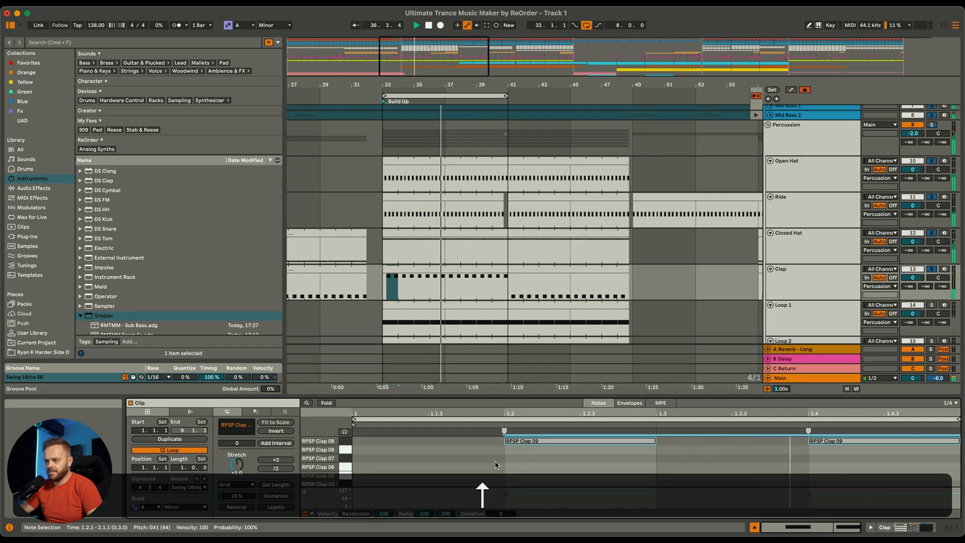
scroll(down, 3)
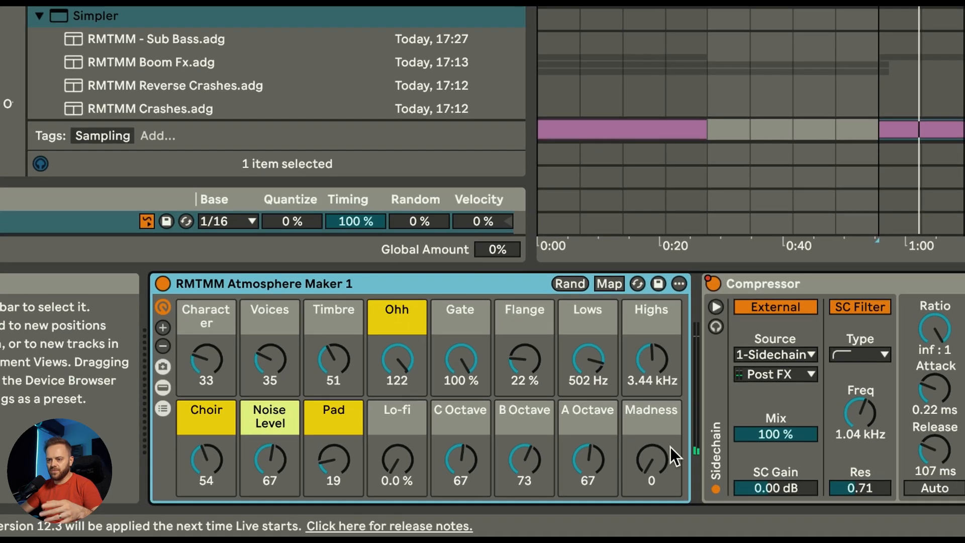
Reroll Atmosphere Maker 1's character, voice and filter macros with Rand four times
click(569, 284)
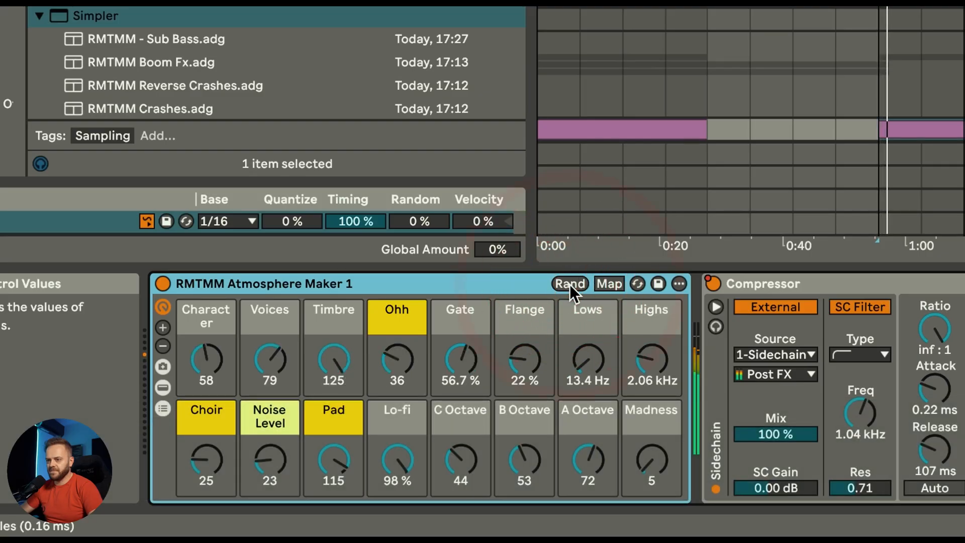
click(568, 284)
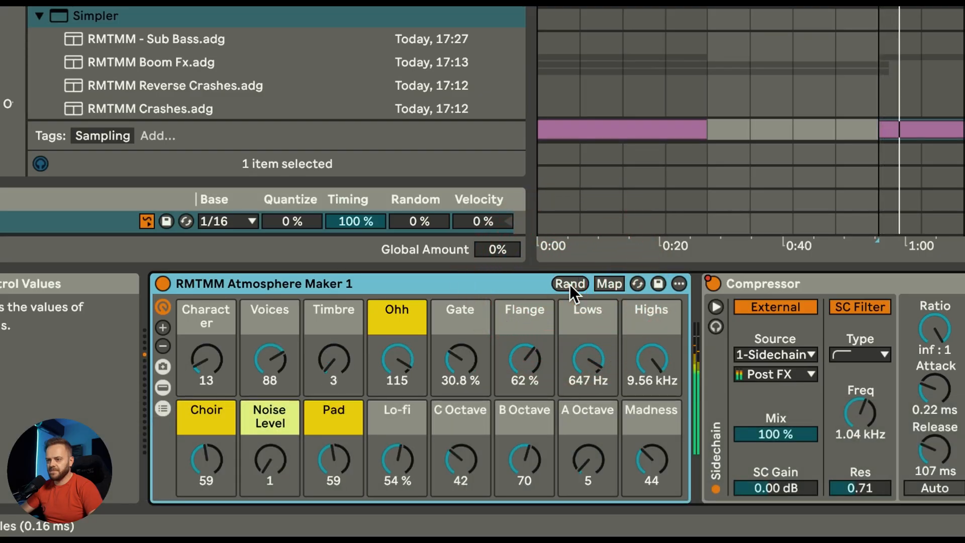
click(567, 284)
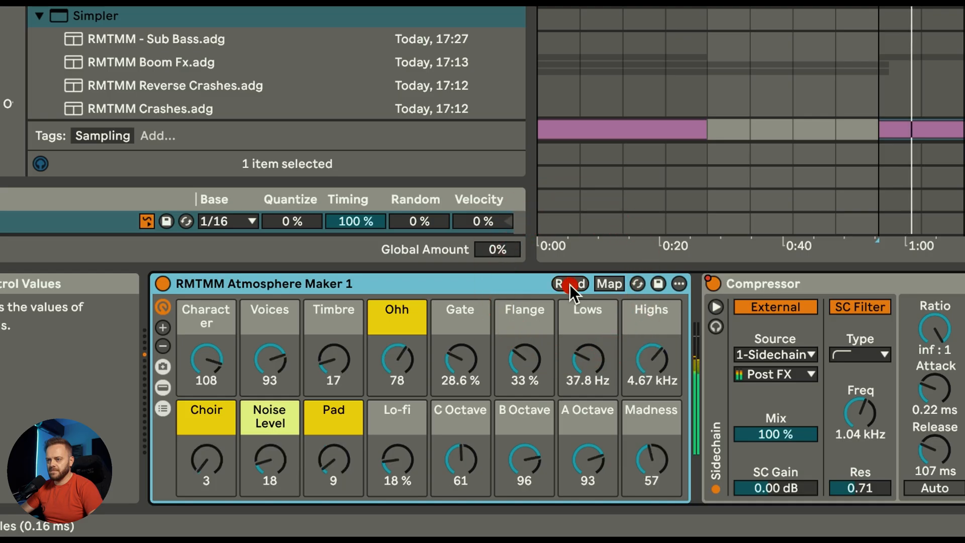
click(569, 283)
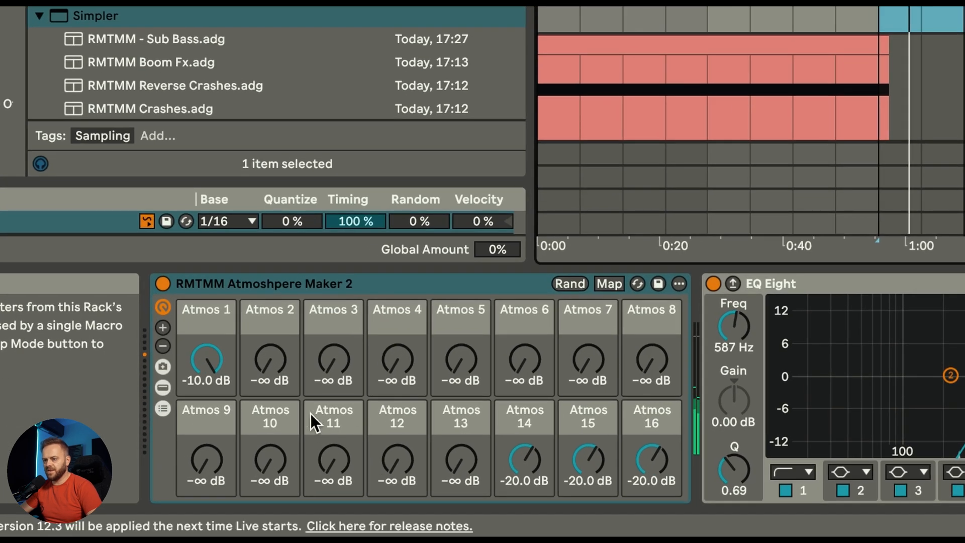
mouse_move(579, 305)
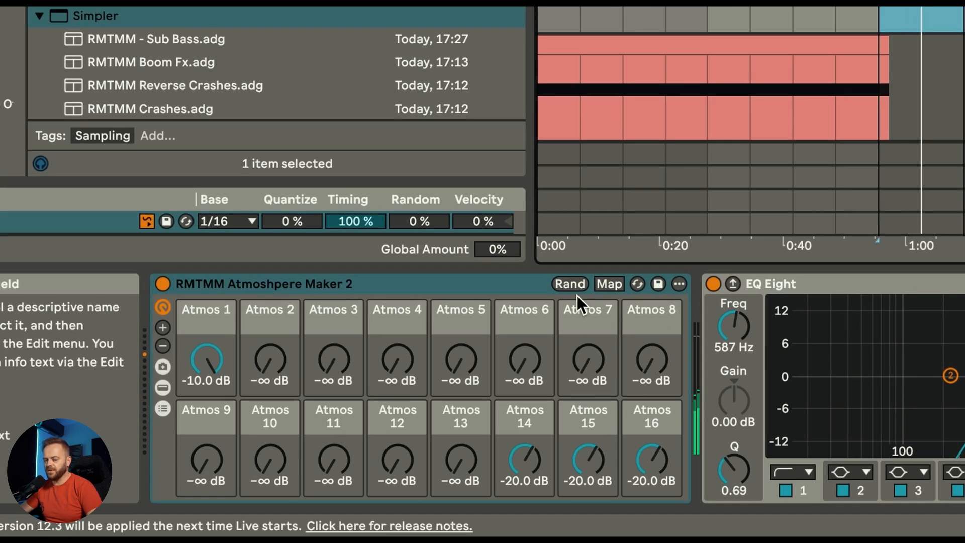
Randomize Atmosphere Maker 2's sixteen atmos layer levels, then select the Drone Maker track
click(569, 283)
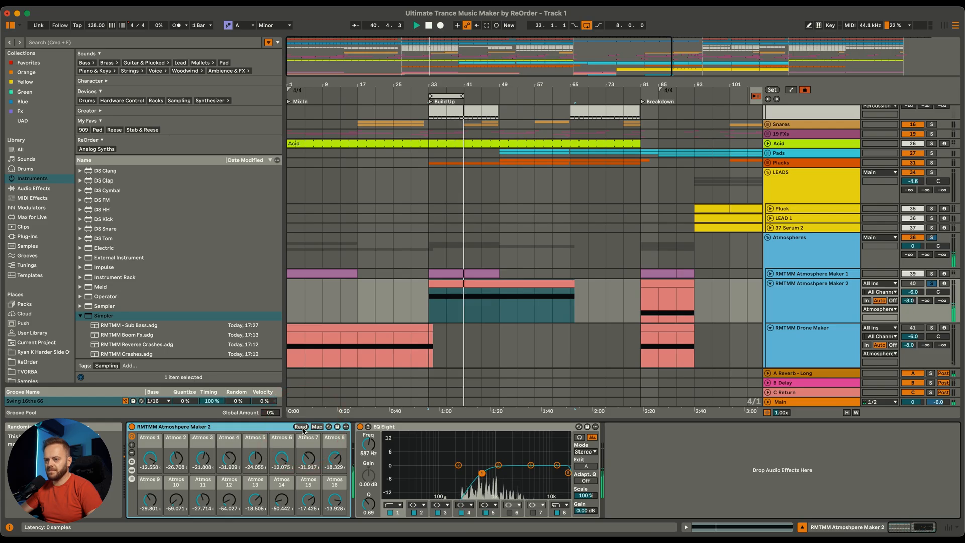
click(367, 330)
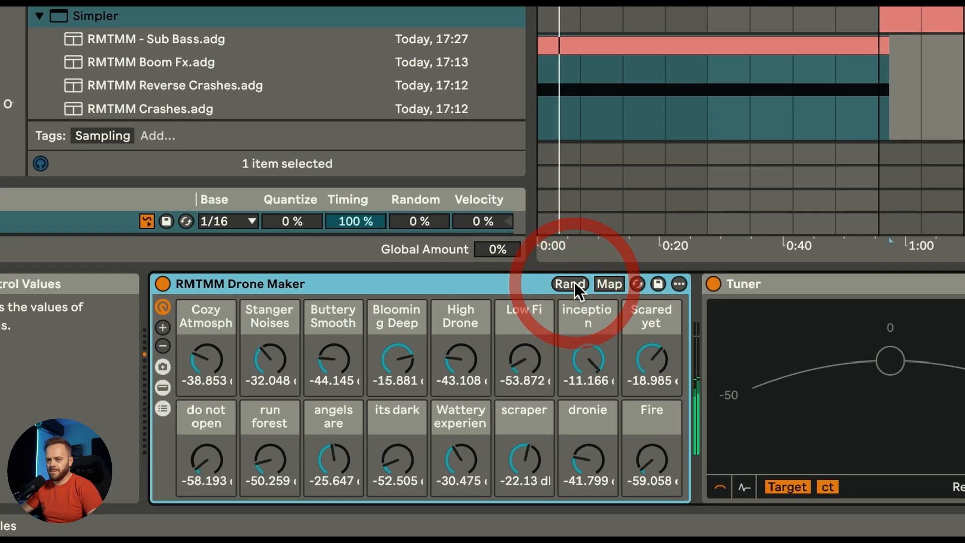
Reroll the Drone Maker's layer-level blend with Rand four times
click(569, 283)
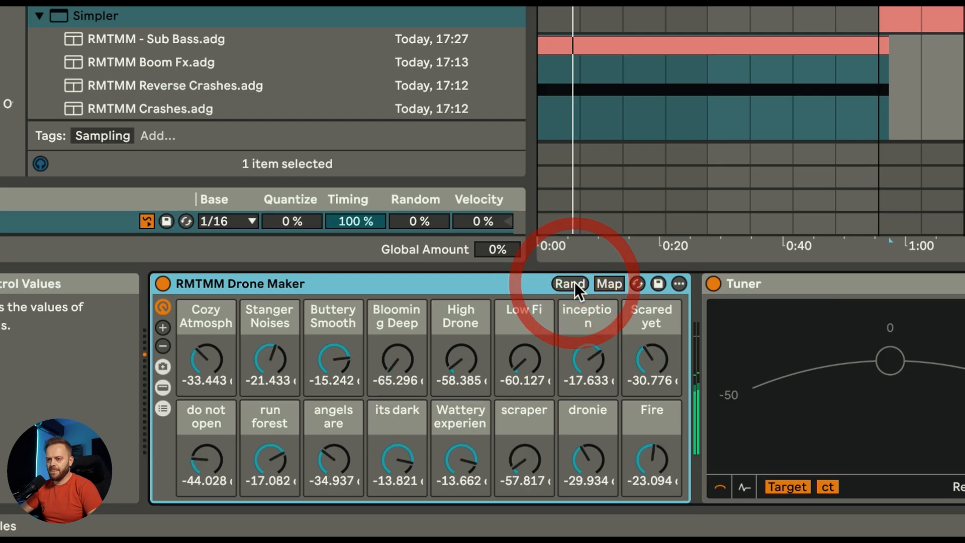
click(569, 283)
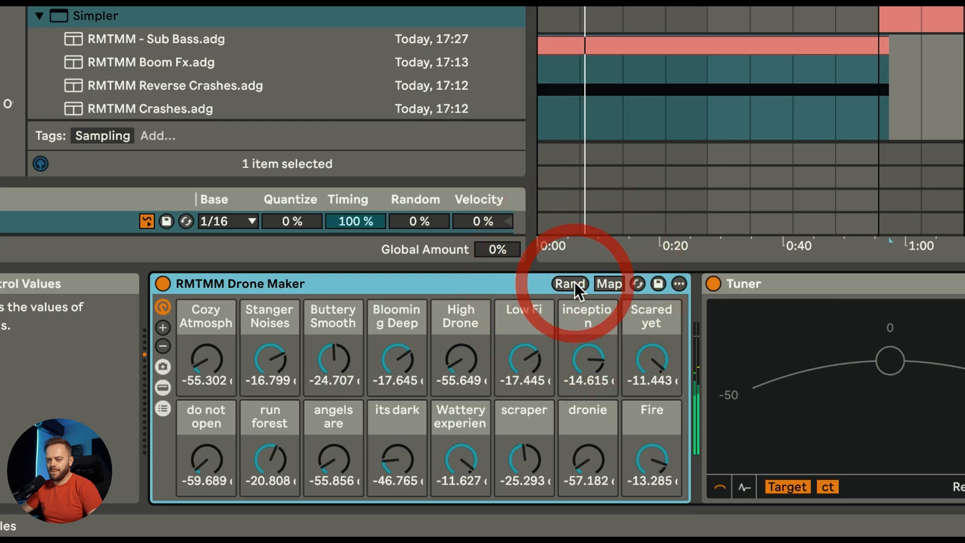
click(569, 283)
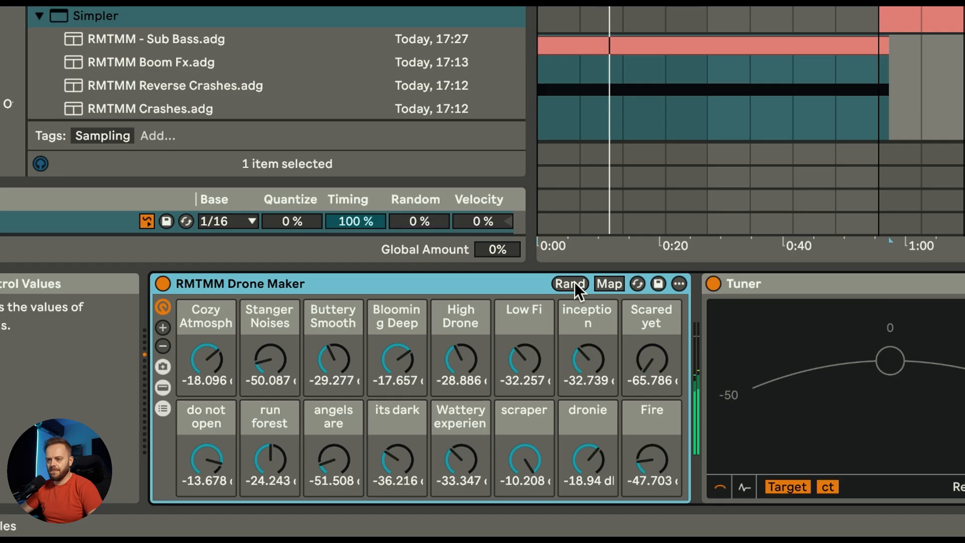
click(567, 284)
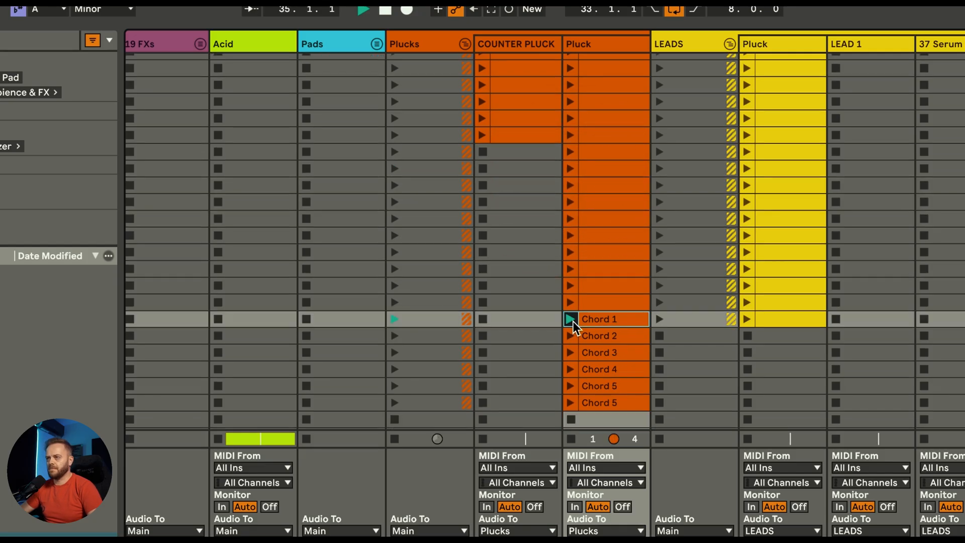
Launch the Chord 1 clip on the Pluck track and return to Arrangement View
click(569, 319)
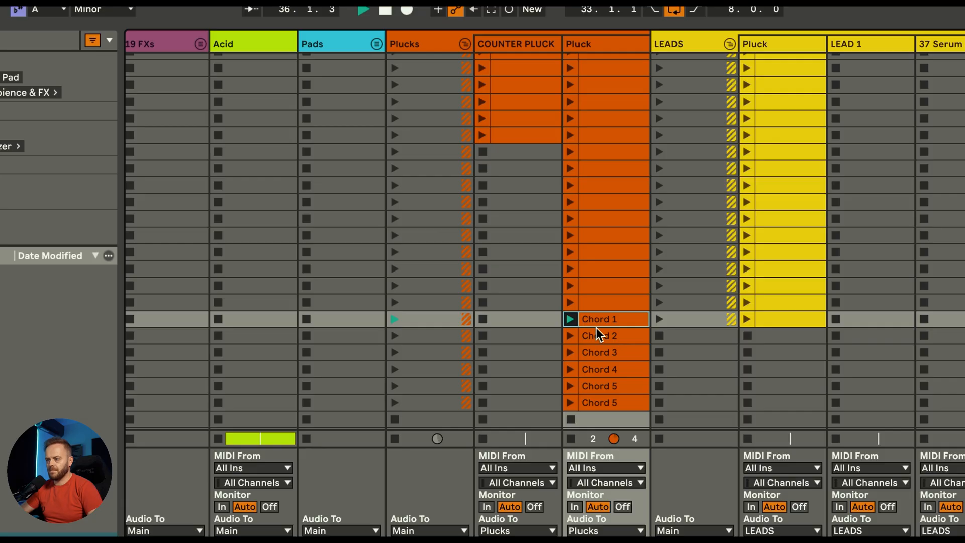
key(Tab)
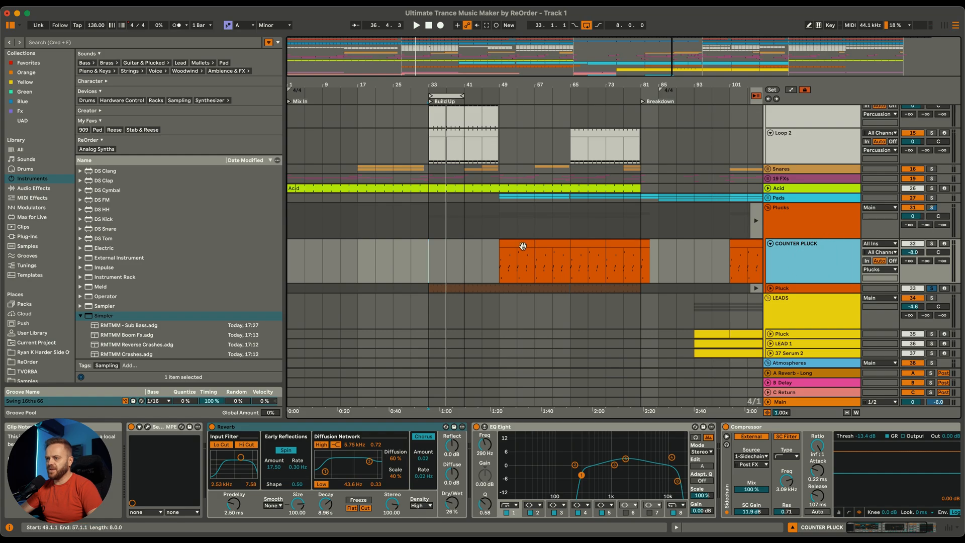